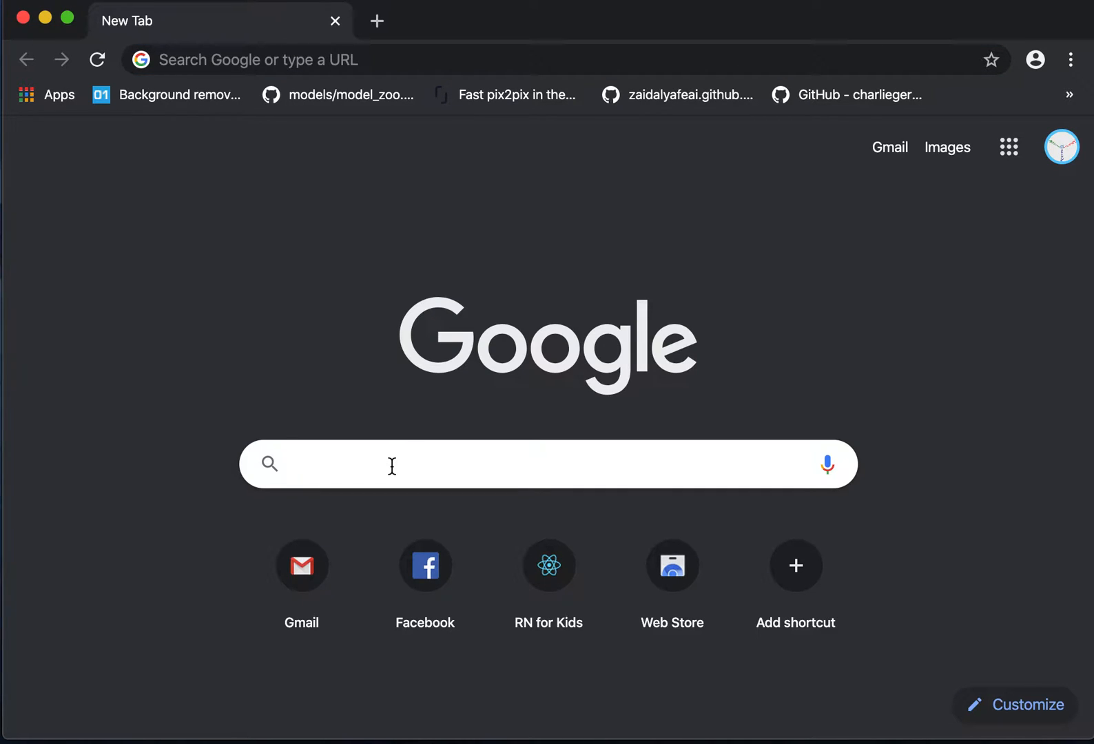
Search Google for 'chrome web store' and open the Chrome Web Store result.
left_click(391, 465)
type("Chrome")
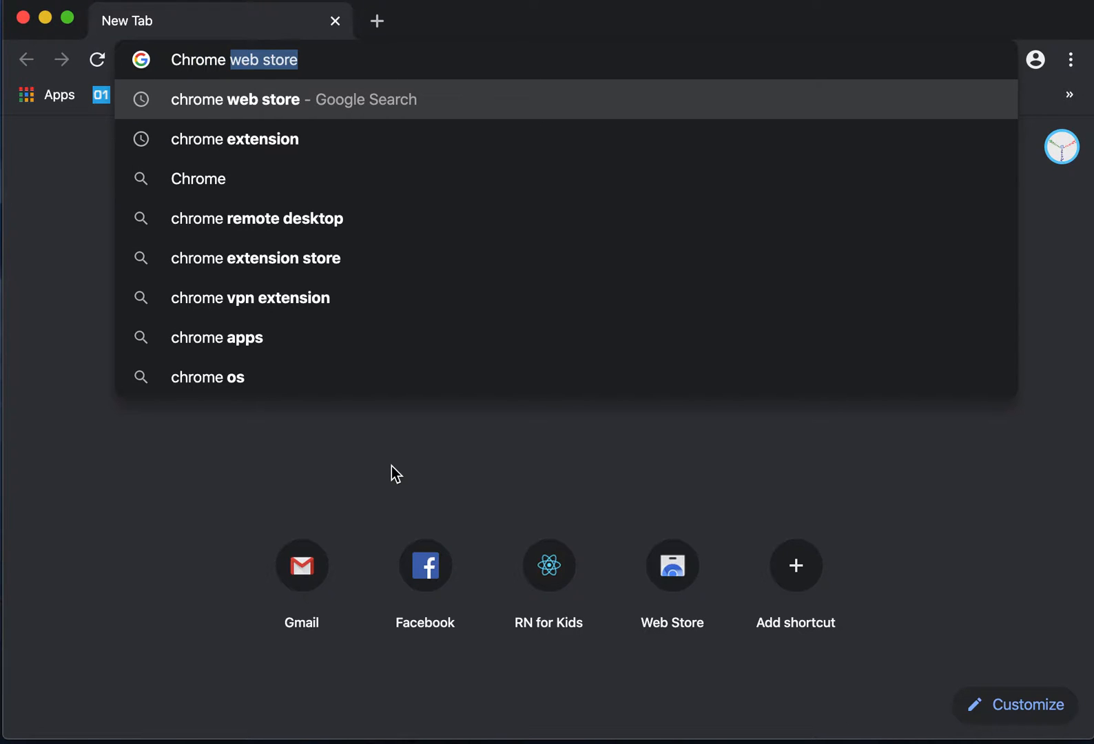
left_click(293, 99)
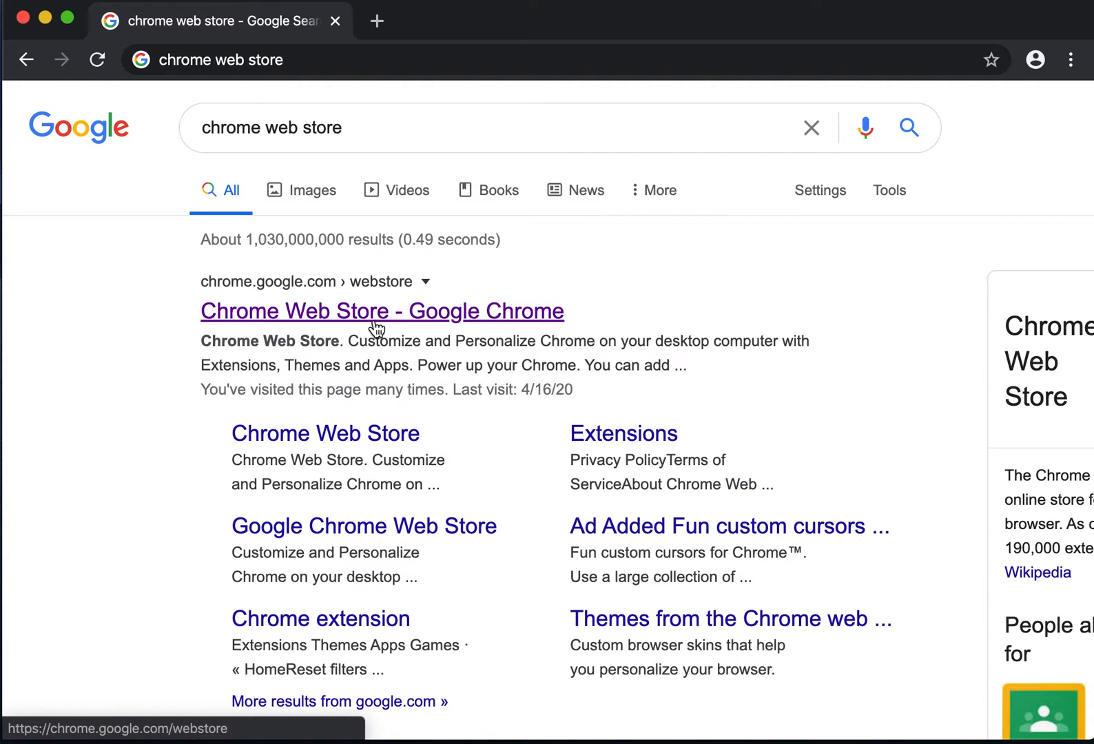
left_click(381, 311)
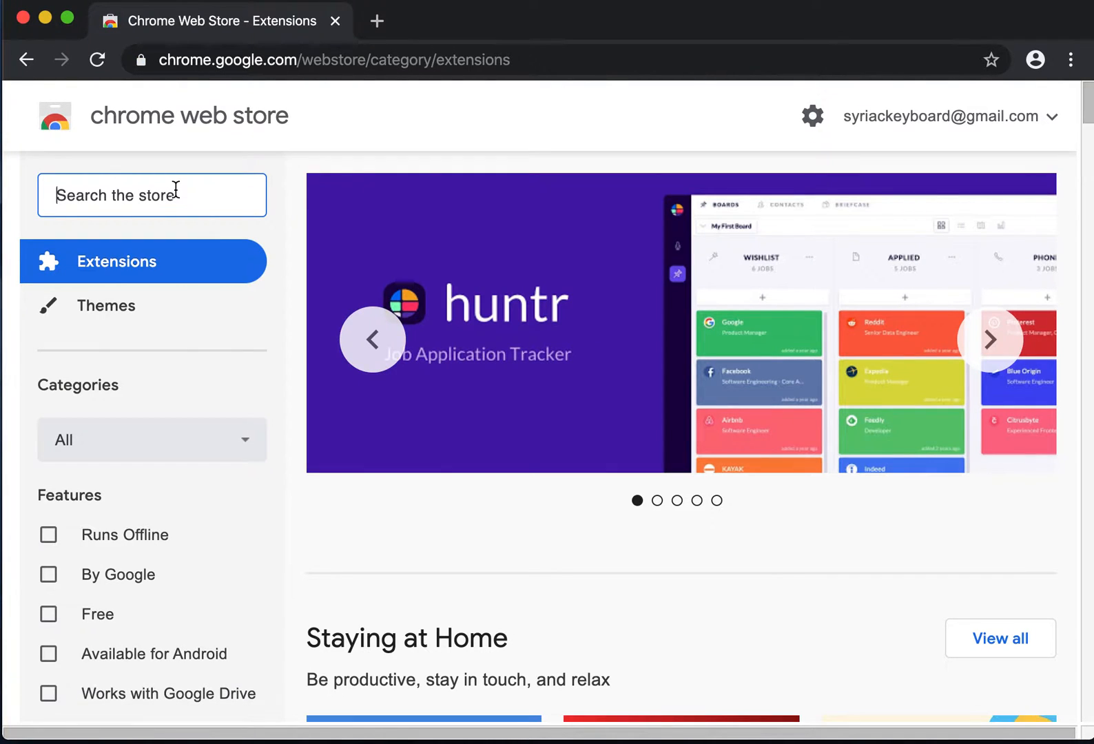
Search the store for 'Webcam ARB' and add the extension to Chrome.
type("Webcam")
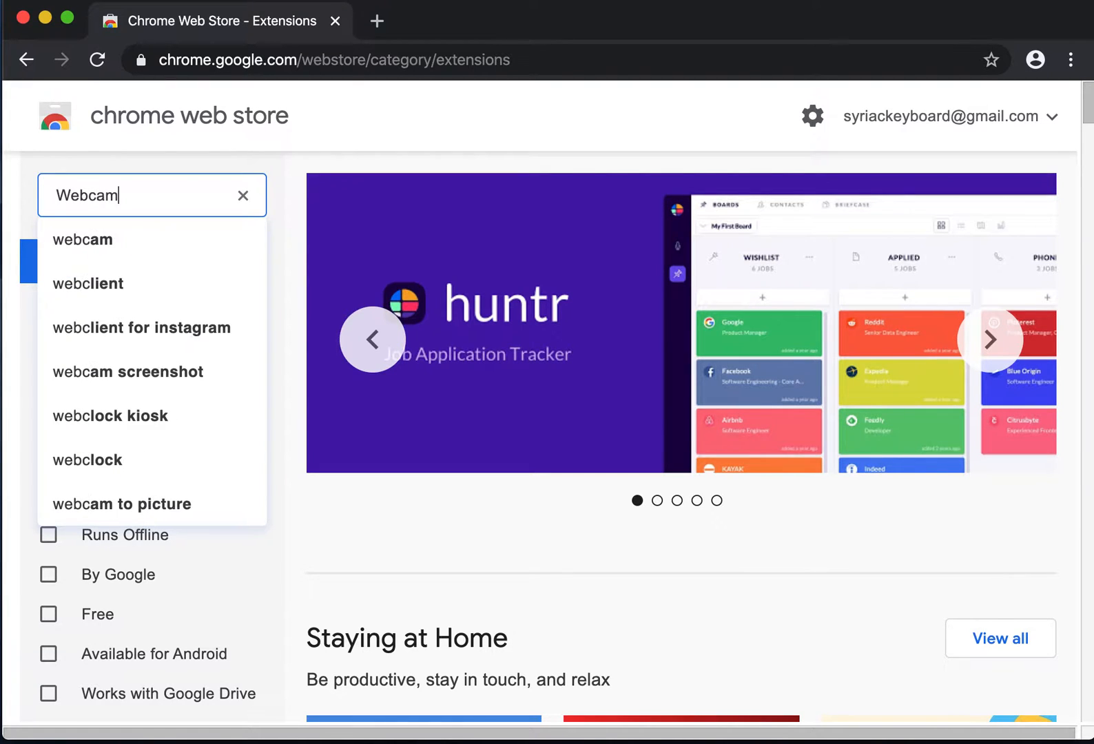
type("A")
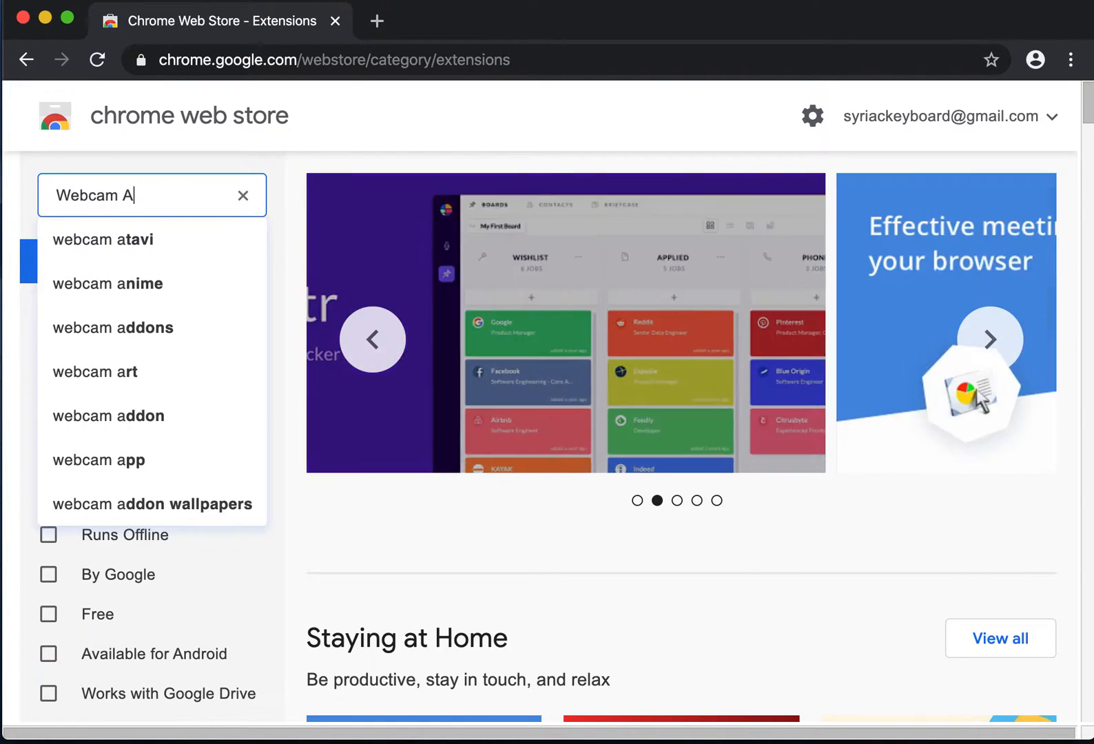
type("RB")
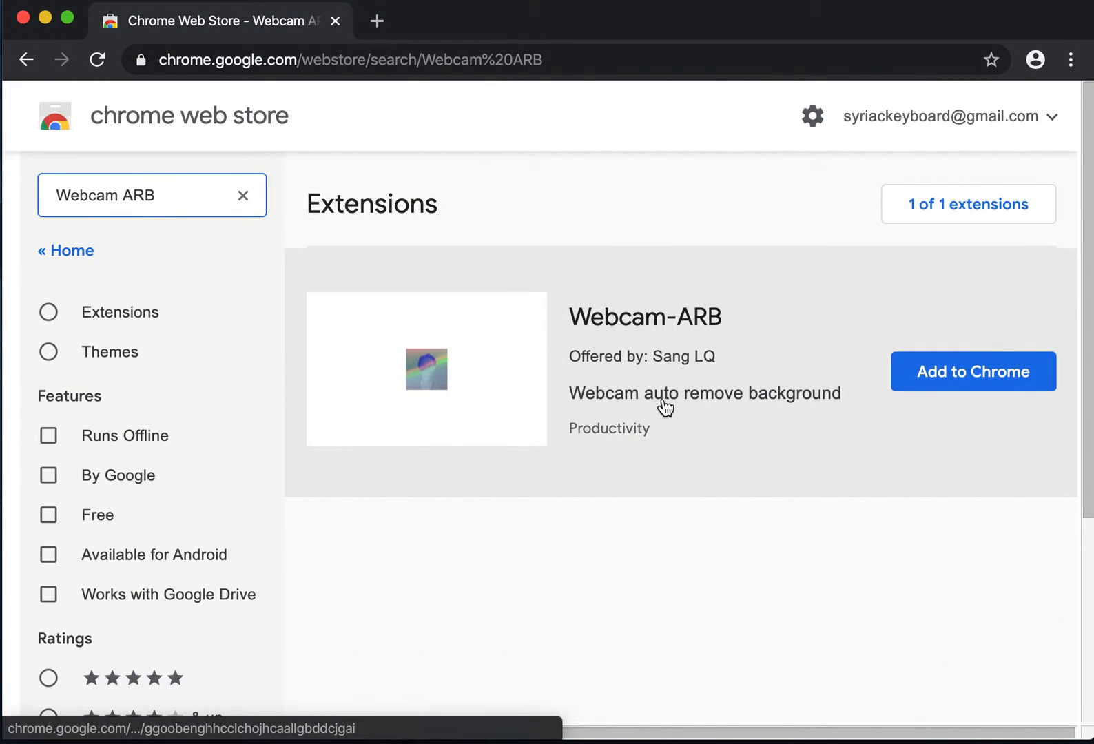
mouse_move(972, 371)
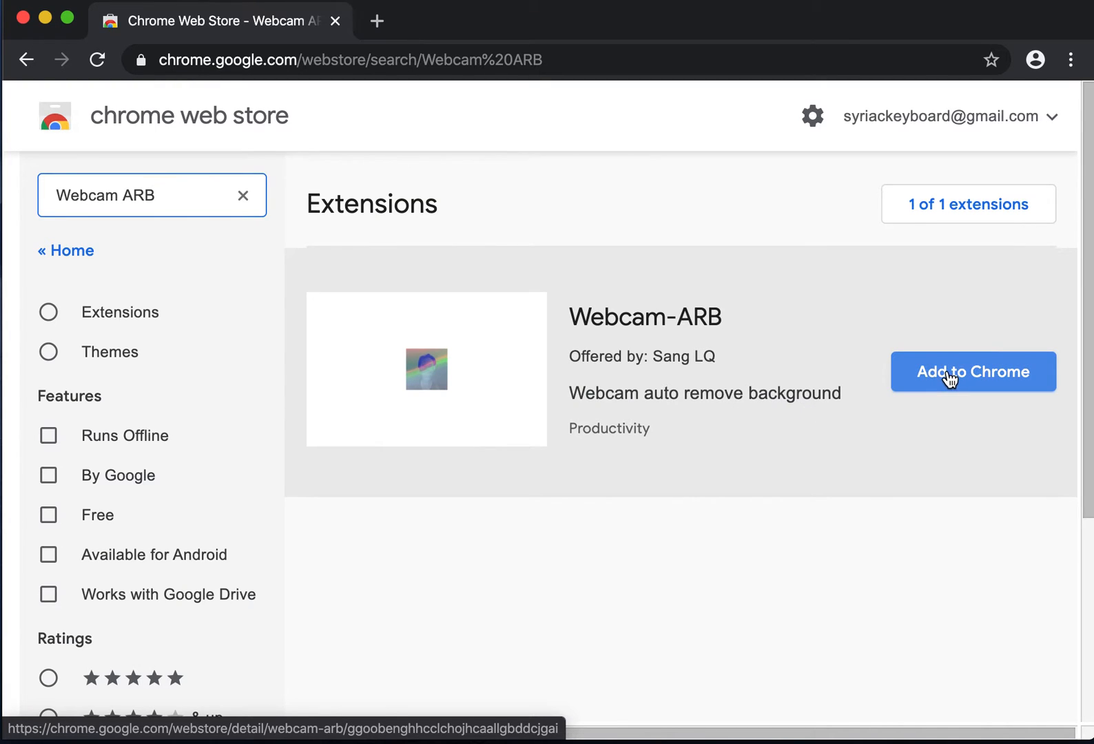
left_click(973, 371)
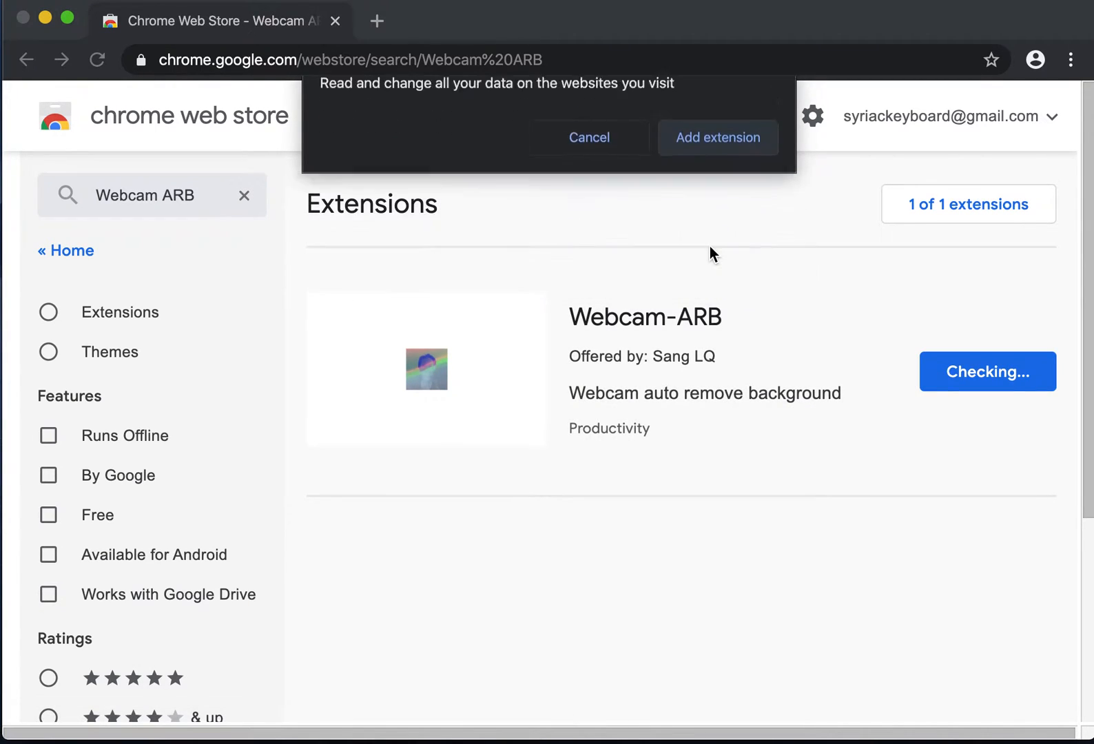
left_click(717, 137)
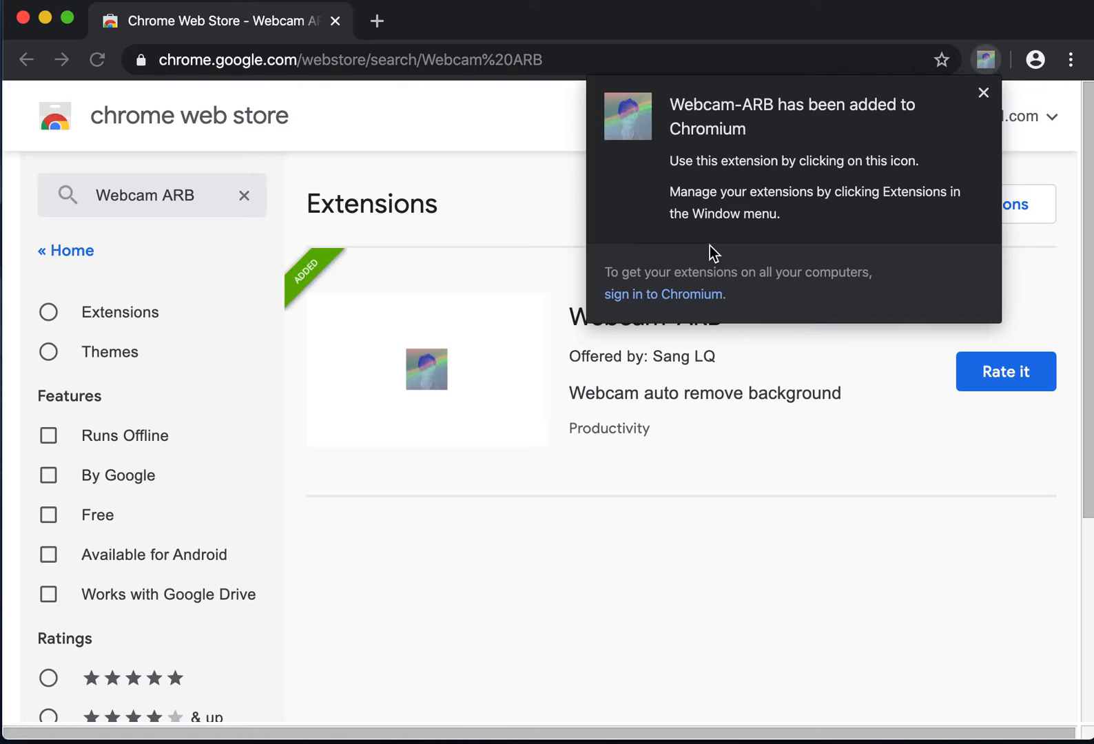
left_click(983, 92)
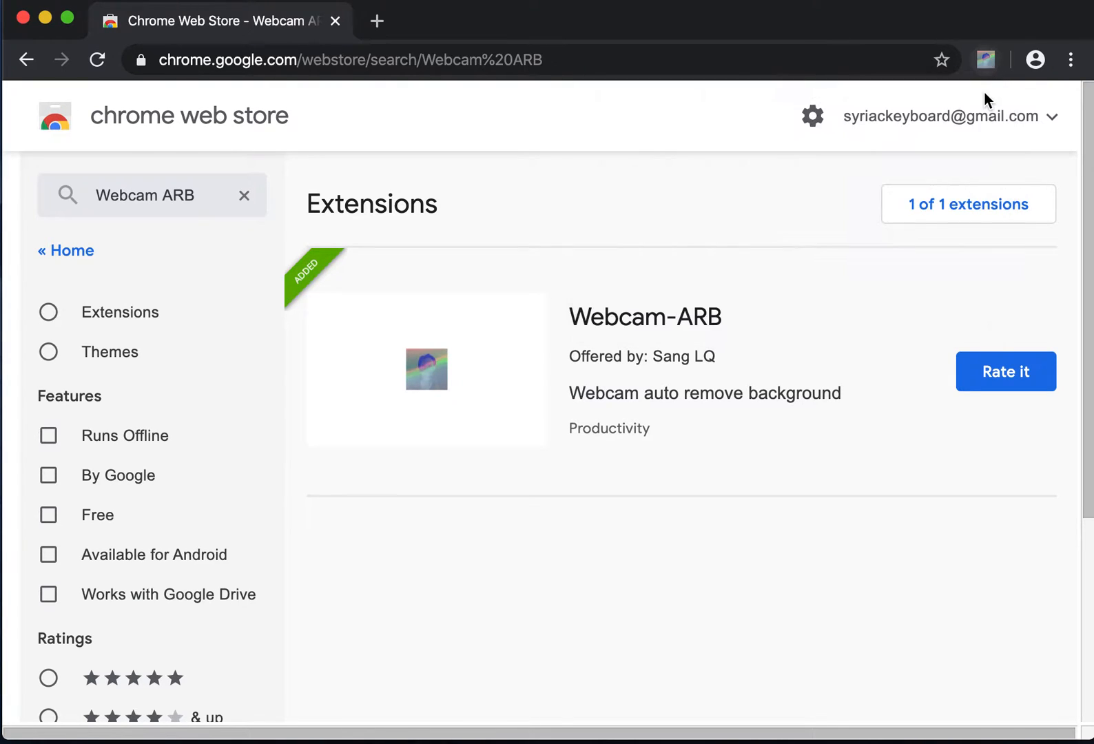
mouse_move(377, 20)
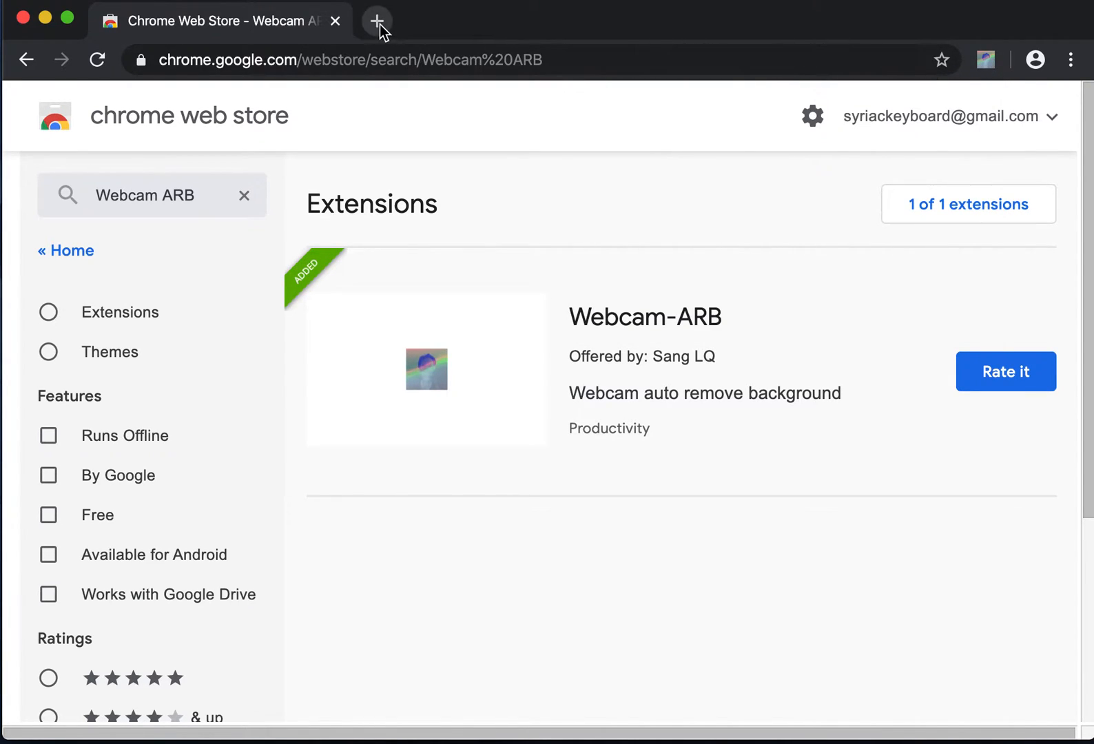
Open a new tab showing the RN for Kids site from its shortcut tile.
left_click(377, 21)
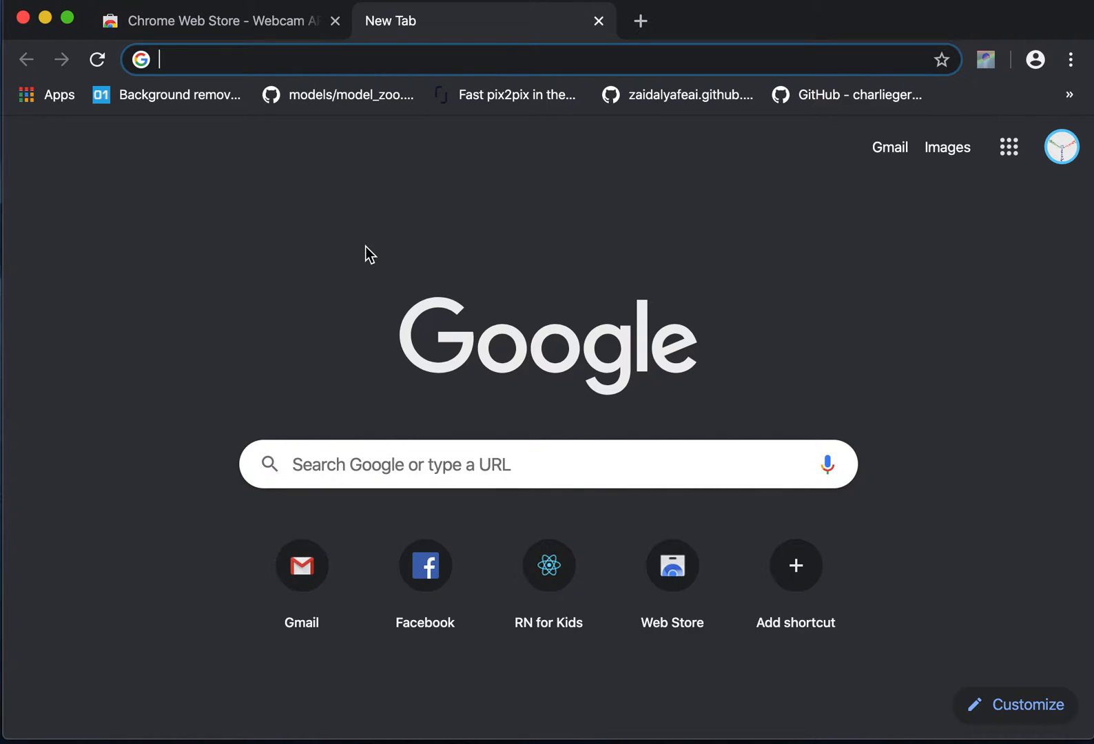
left_click(549, 565)
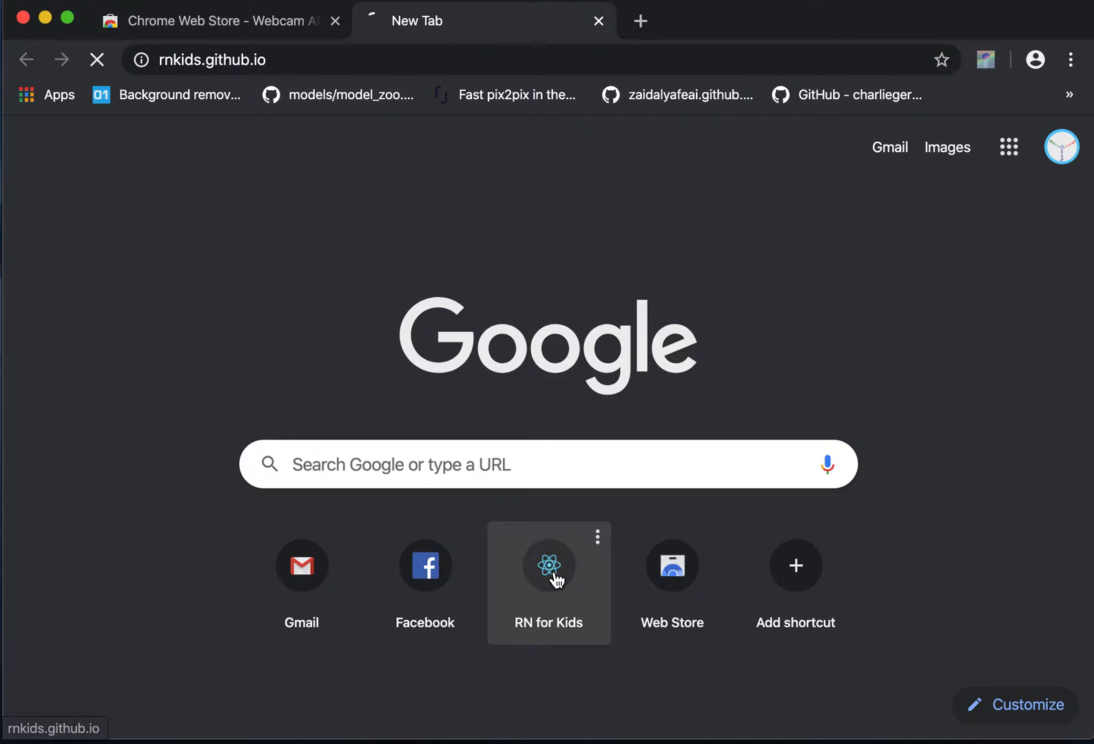
left_click(548, 566)
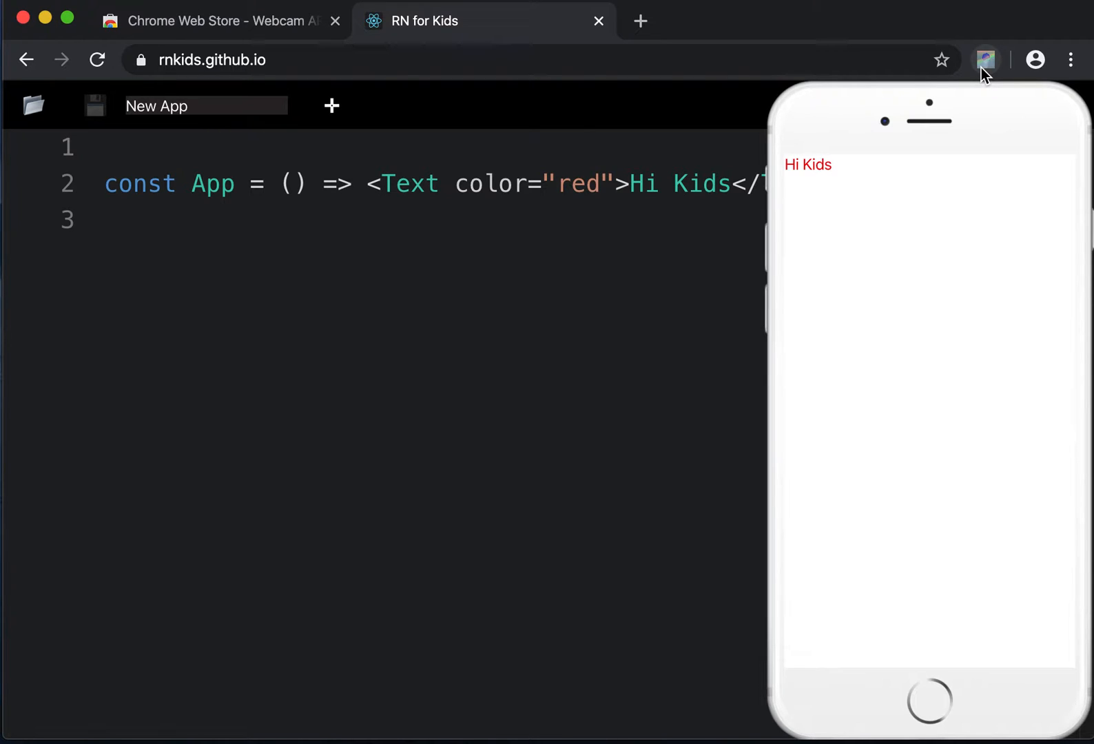
Activate Webcam-ARB on RN for Kids so the webcam overlay appears.
left_click(986, 59)
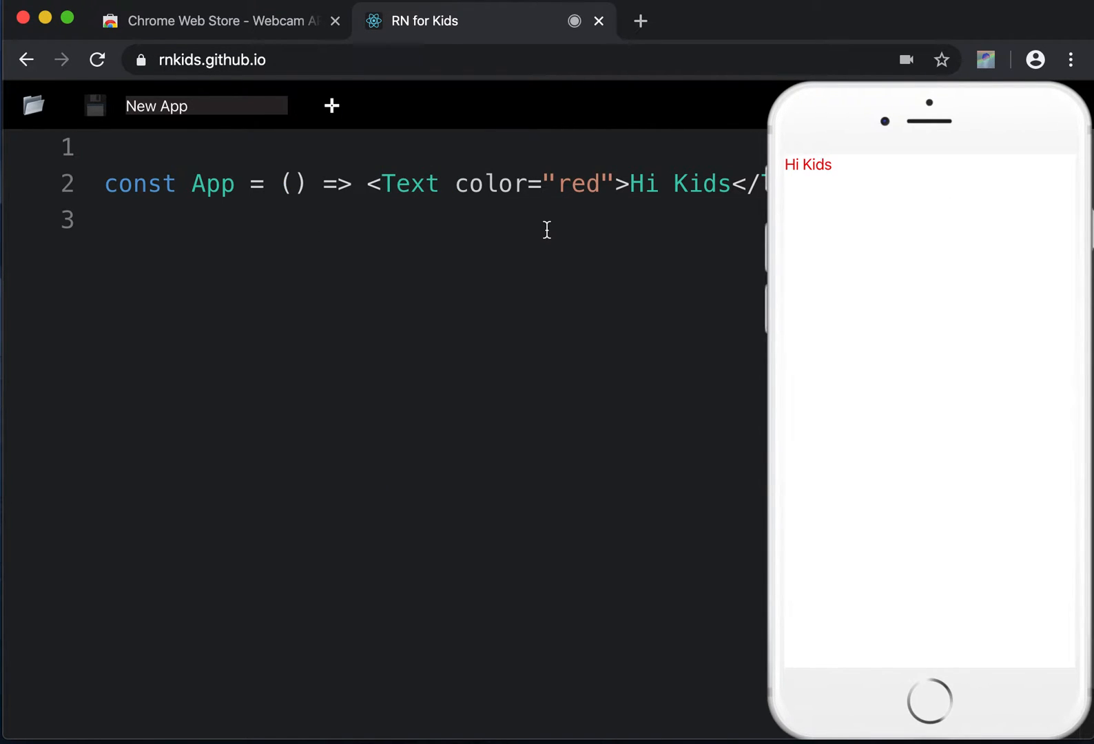
mouse_move(440, 217)
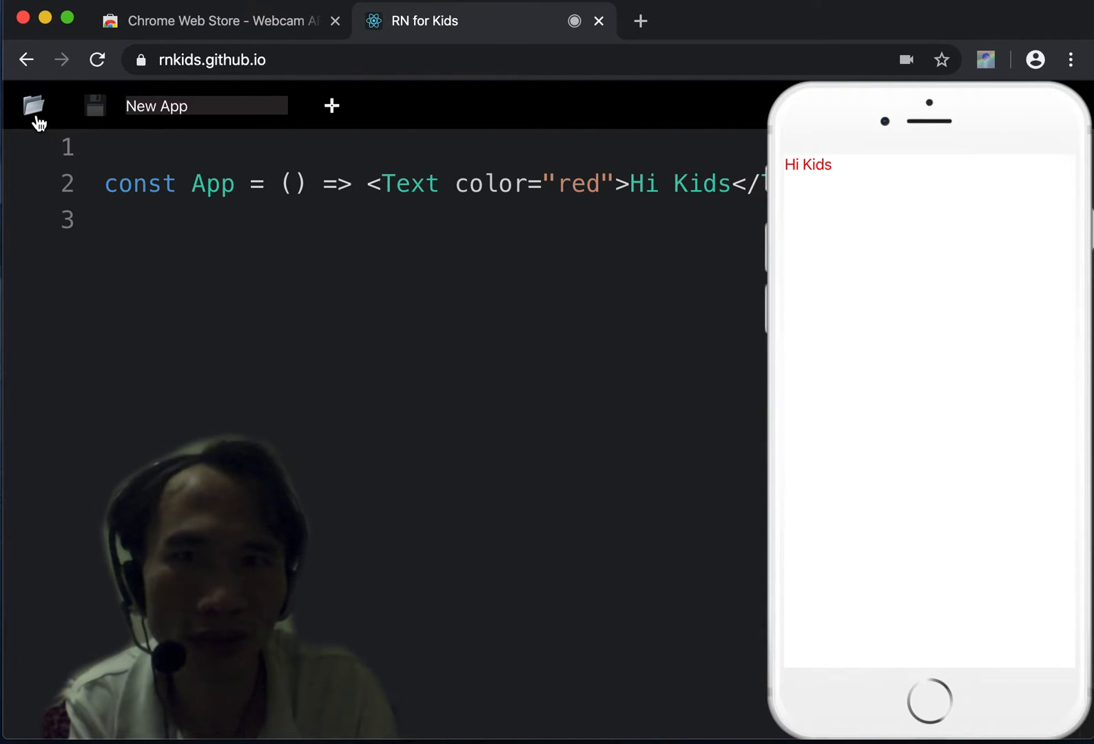
left_click(33, 106)
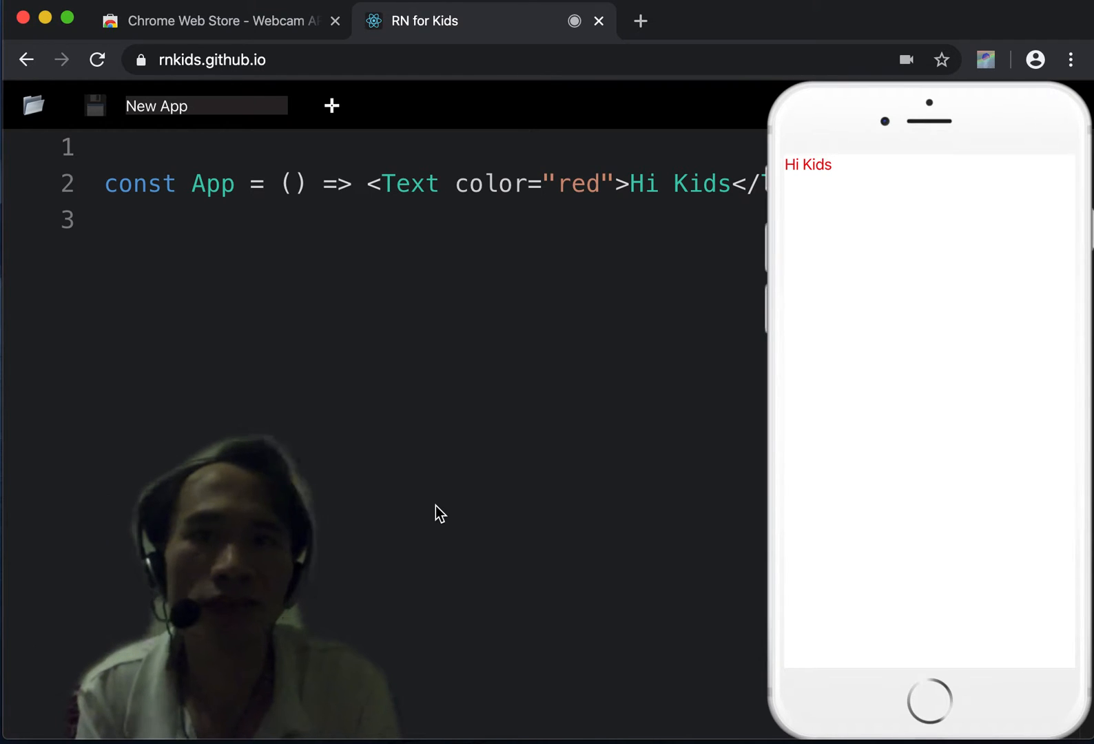
mouse_move(604, 160)
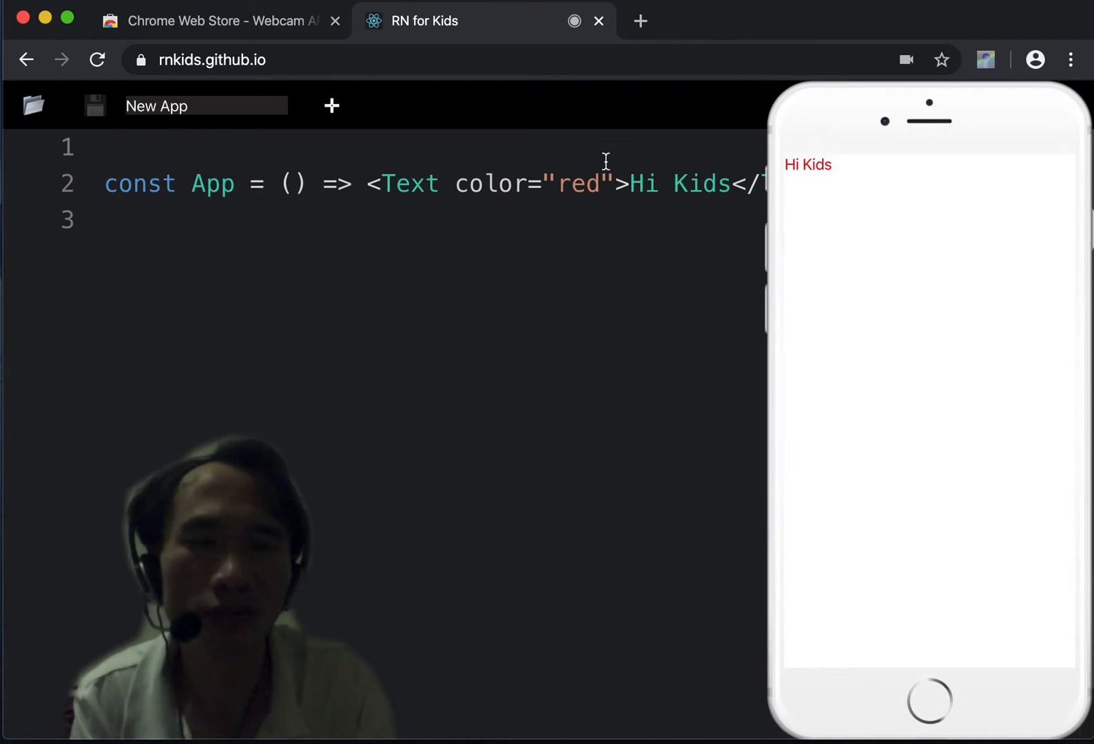
Load facebook.com in a new tab with the Webcam-ARB overlay.
left_click(639, 20)
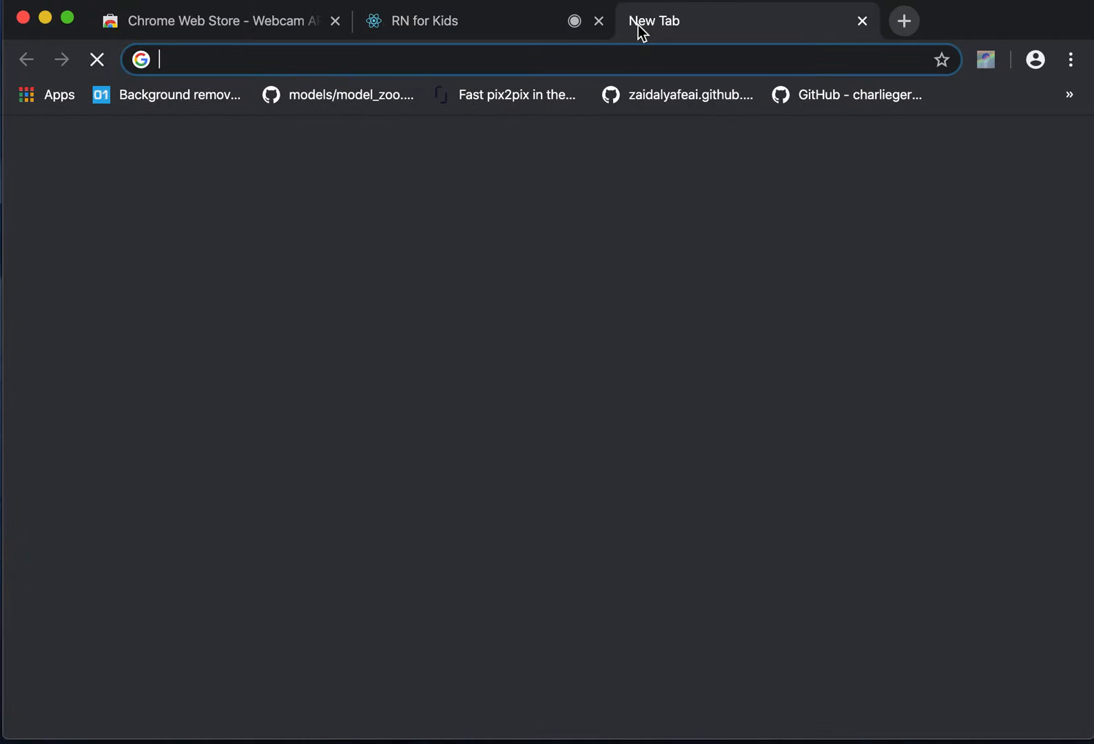
type("facebook.com")
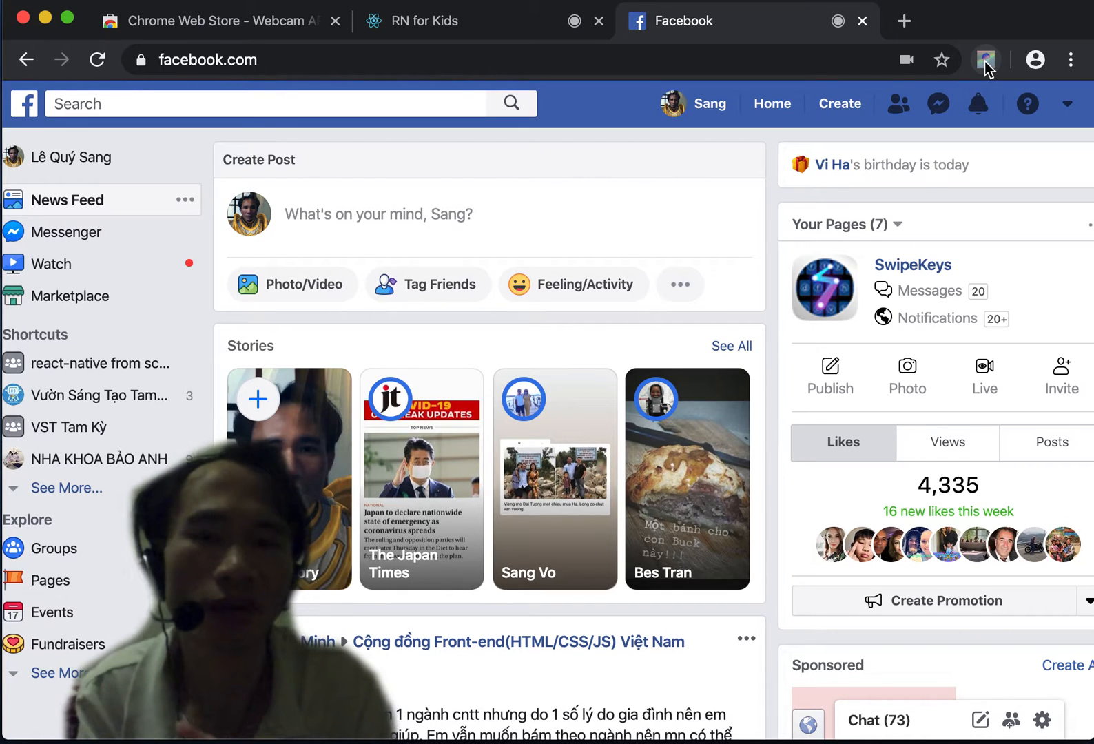
mouse_move(345, 482)
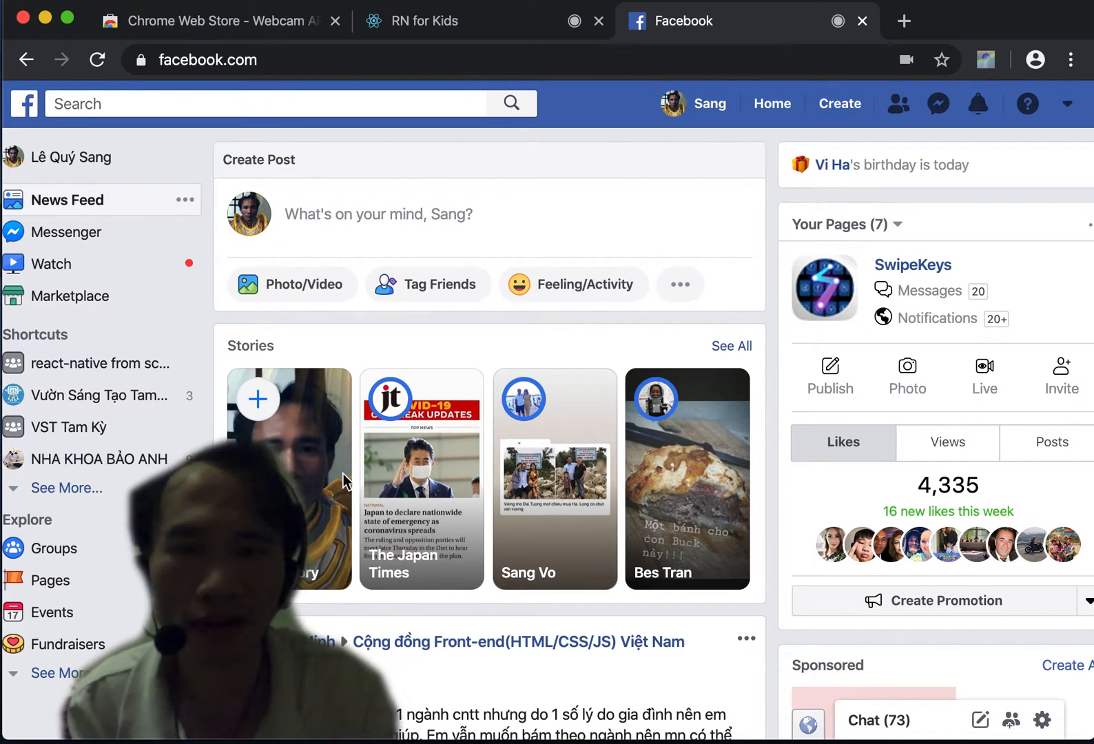
mouse_move(44, 698)
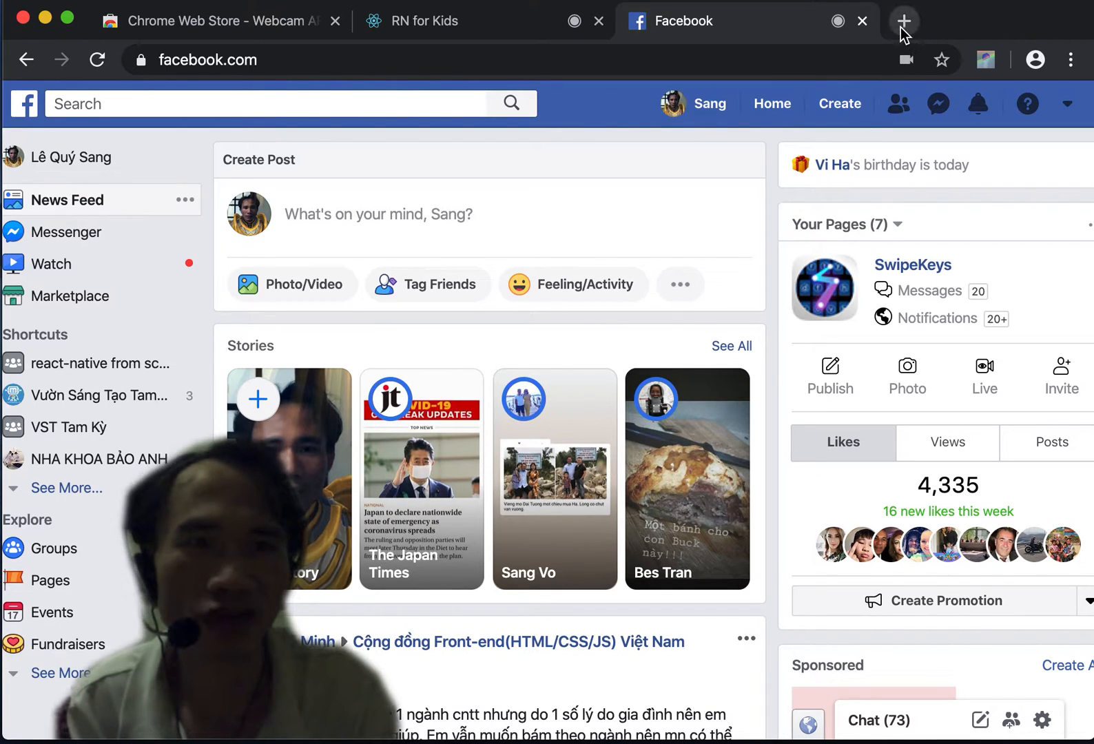
Open Google Slides from the Google apps launcher in a new tab.
left_click(904, 21)
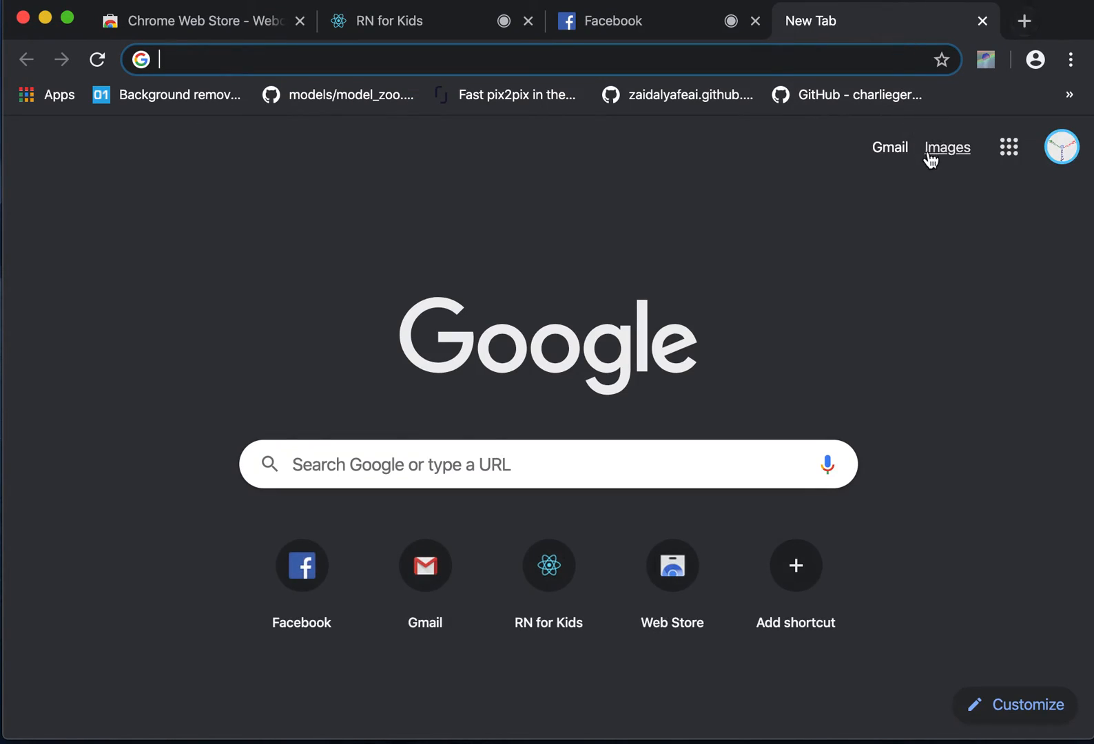
left_click(1008, 147)
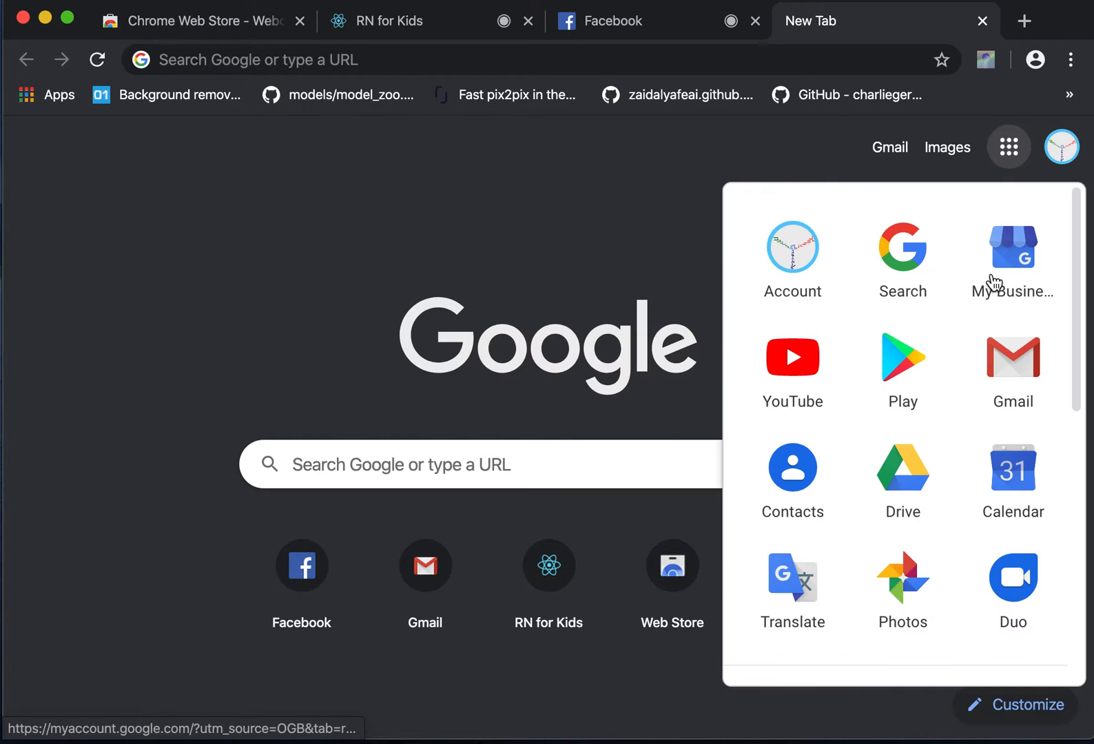
scroll("down", 3)
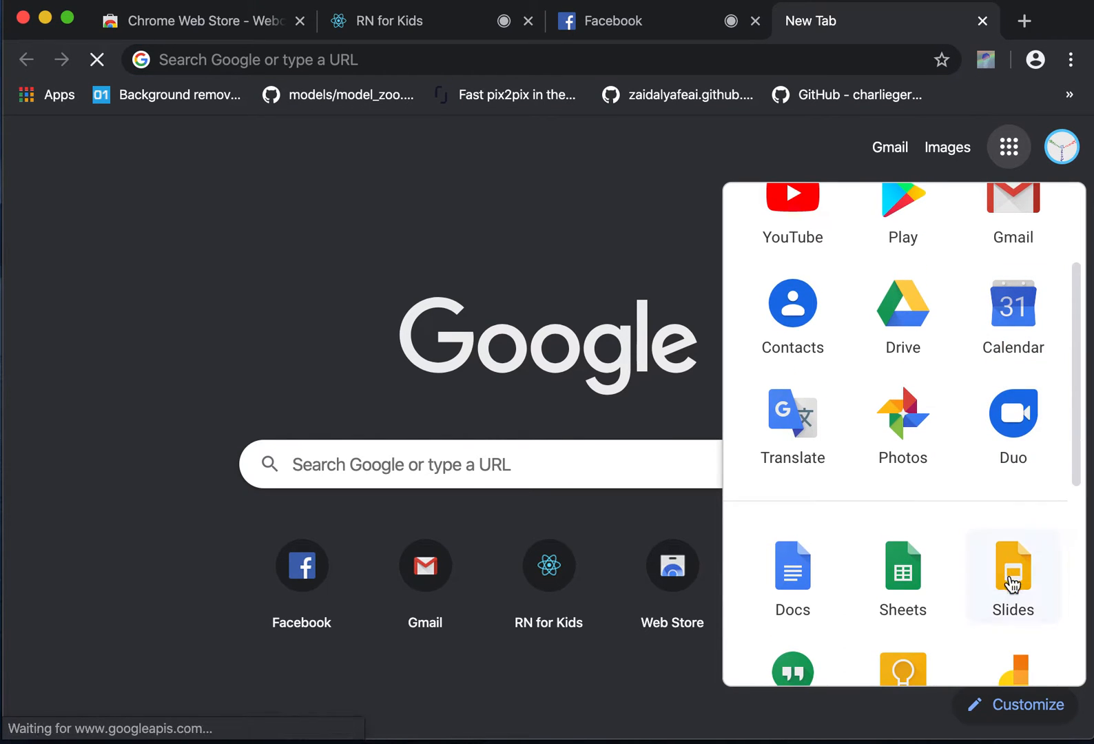
left_click(1013, 566)
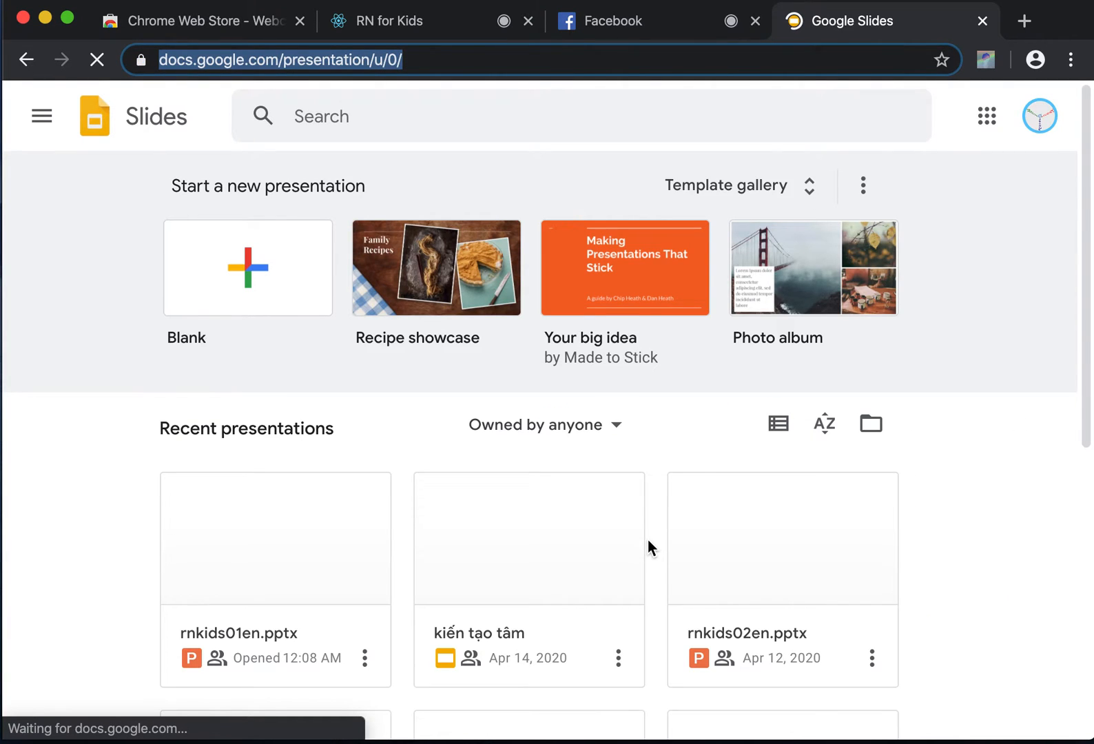
Open rnkids01en.pptx in Google Slides for editing and present it full screen.
scroll("down", 3)
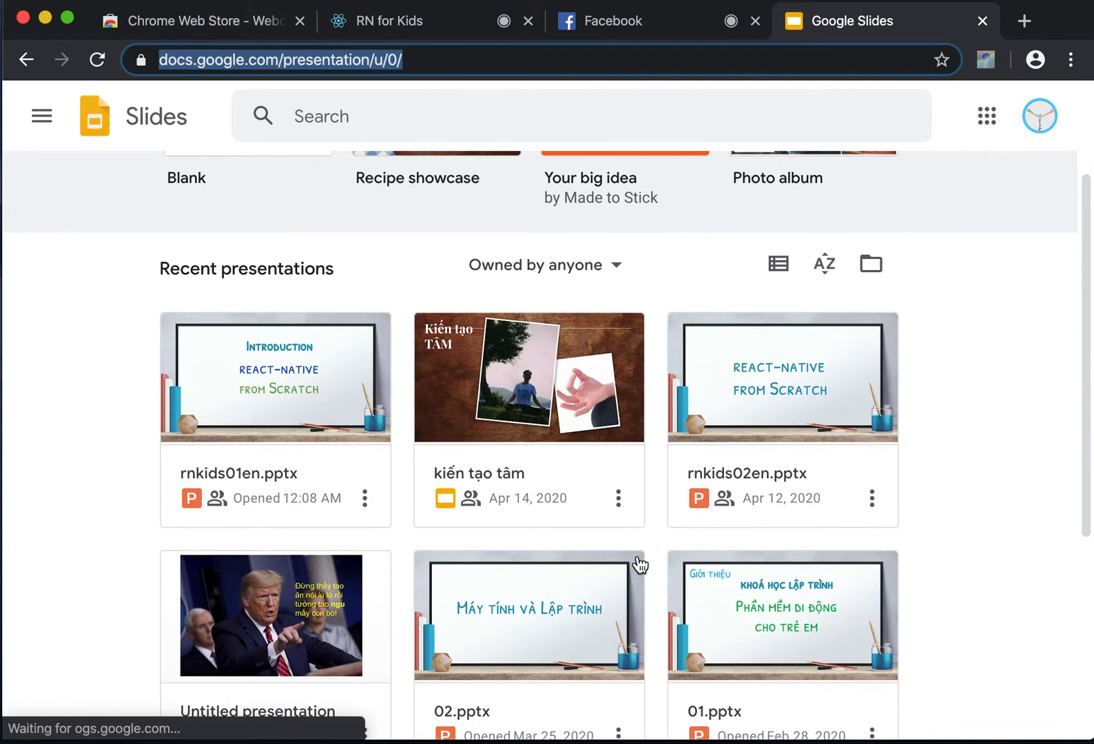
scroll("up", 3)
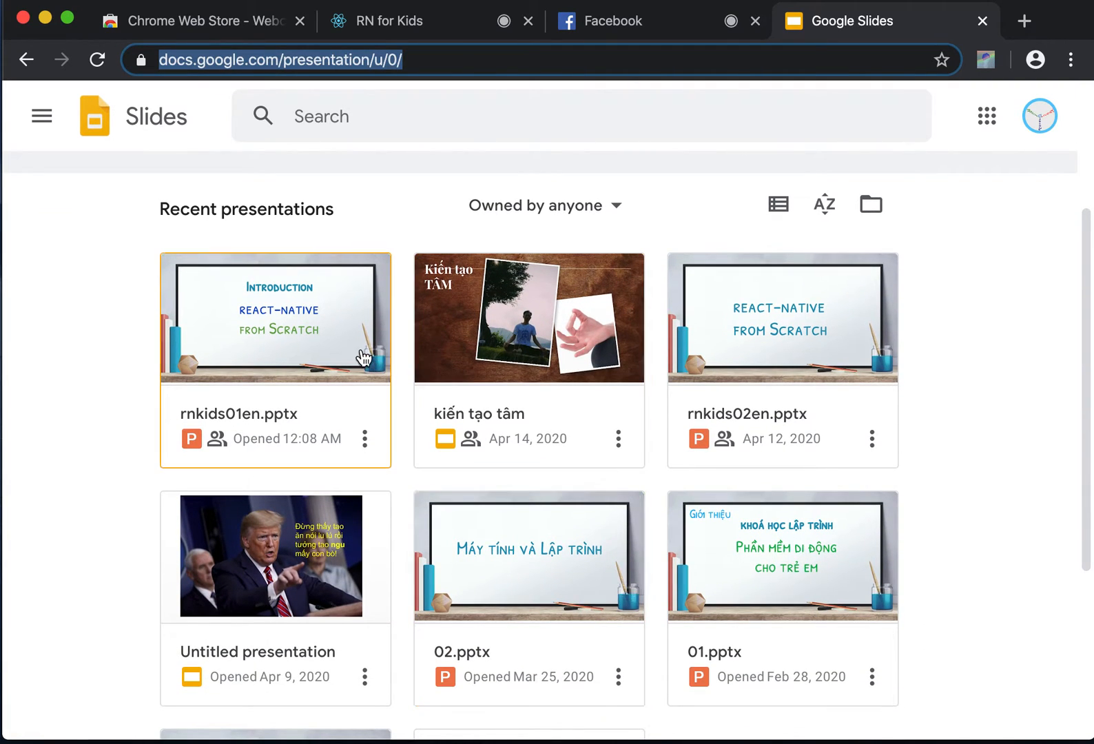
left_click(275, 318)
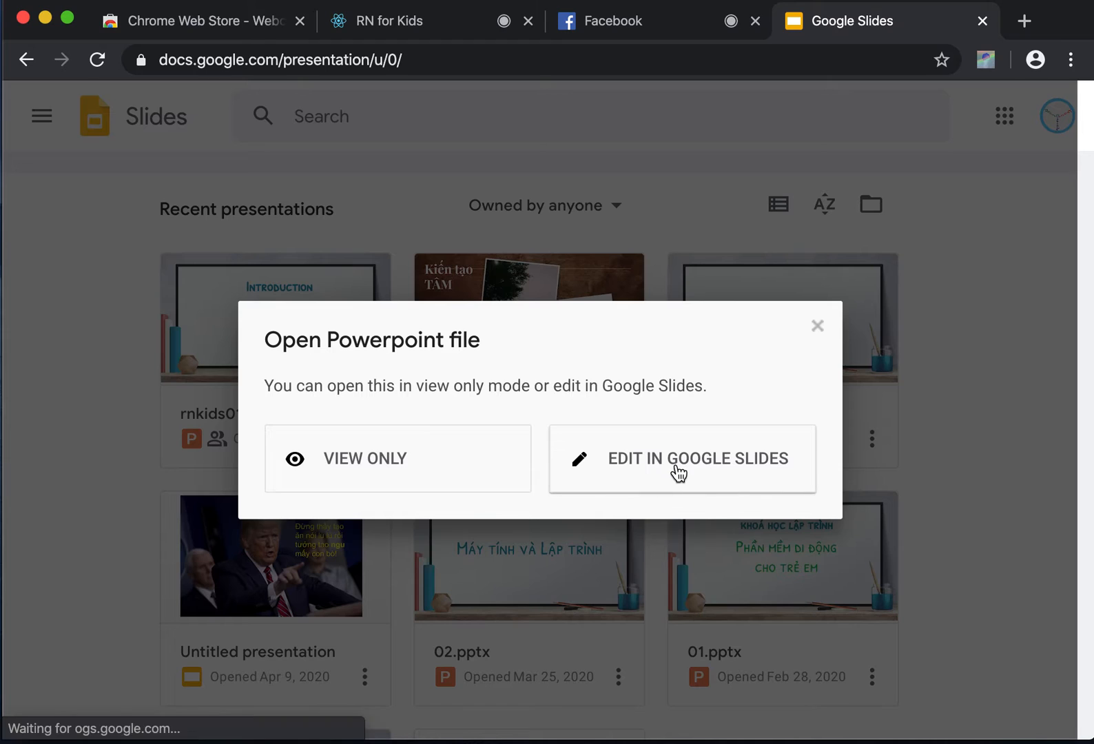
left_click(681, 459)
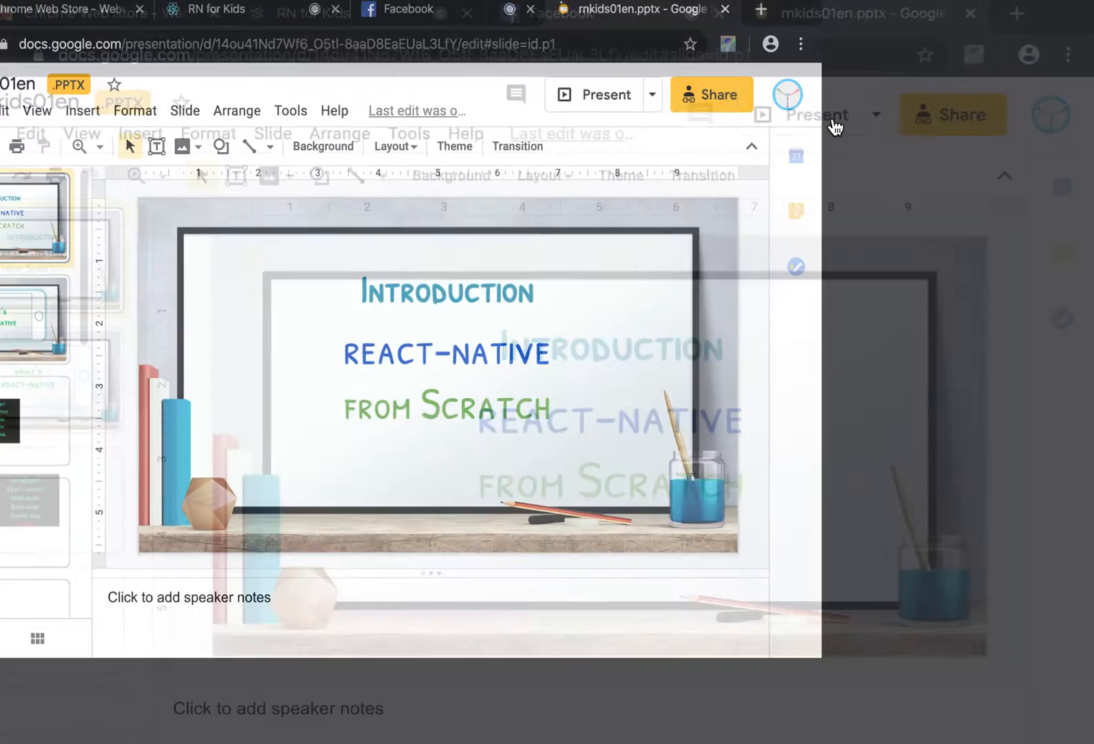
left_click(605, 95)
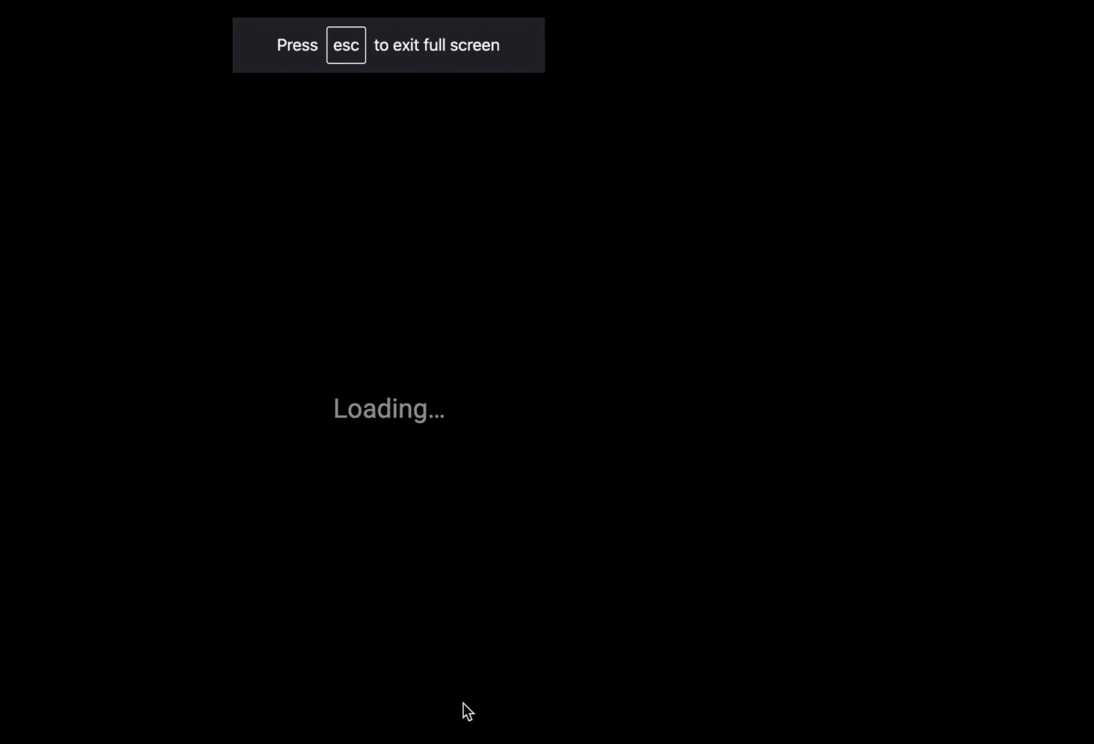